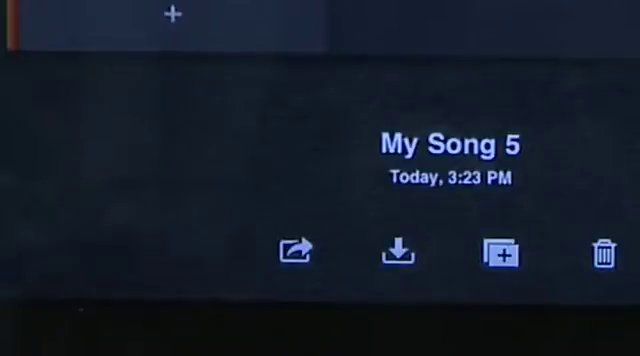
Send My Song 5 from the My Songs browser to iTunes via the Share icon.
{"action": "left_click", "coordinate": [292, 252]}
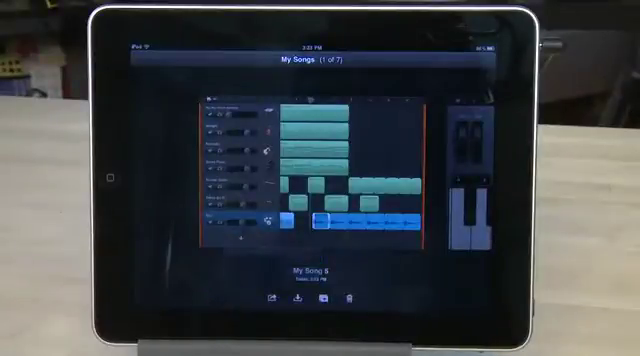
{"action": "left_click", "coordinate": [300, 300]}
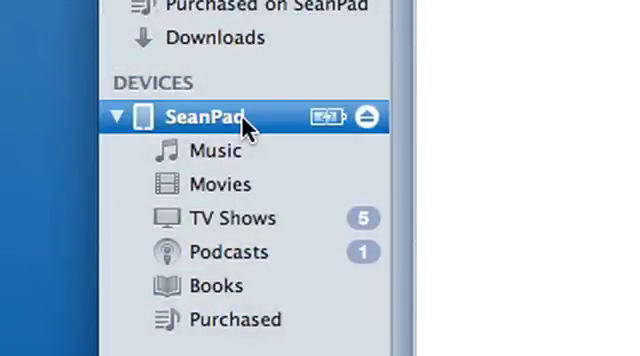
Select the SeanPad iPad, list GarageBand's shared documents under Apps, and pick My Song 5.band.
{"action": "left_click", "coordinate": [200, 116]}
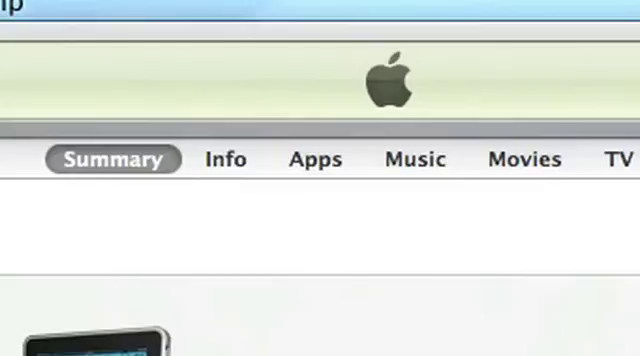
{"action": "mouse_move", "coordinate": [316, 160]}
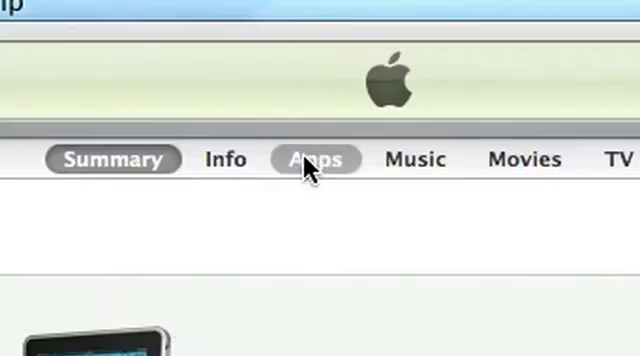
{"action": "left_click", "coordinate": [316, 160]}
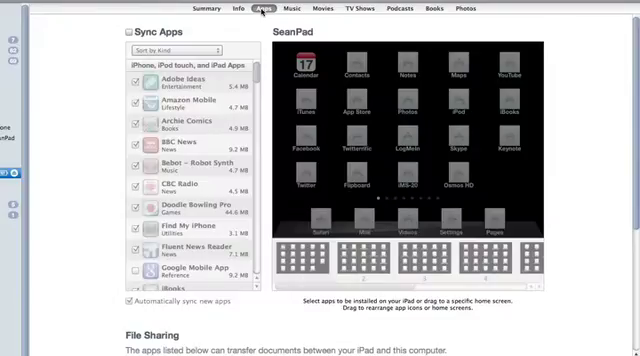
{"action": "scroll", "scroll_direction": "down", "scroll_amount": 3}
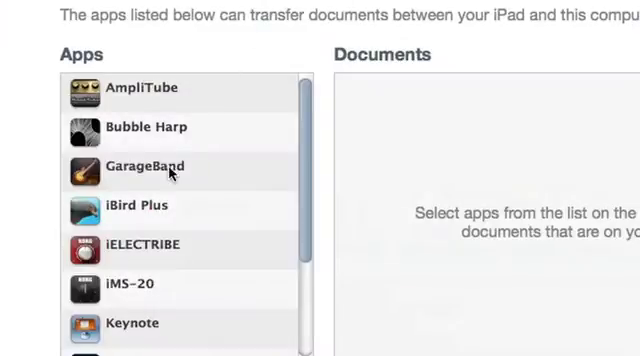
{"action": "left_click", "coordinate": [144, 164]}
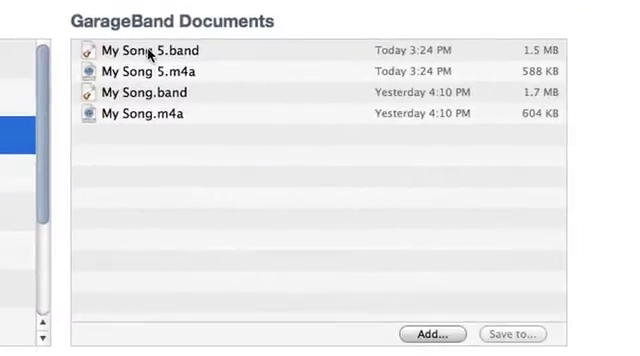
{"action": "left_click", "coordinate": [150, 48]}
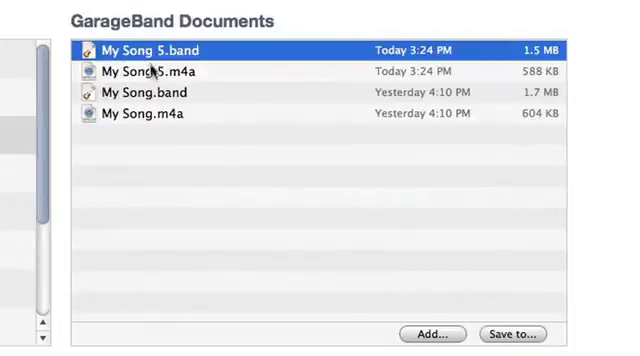